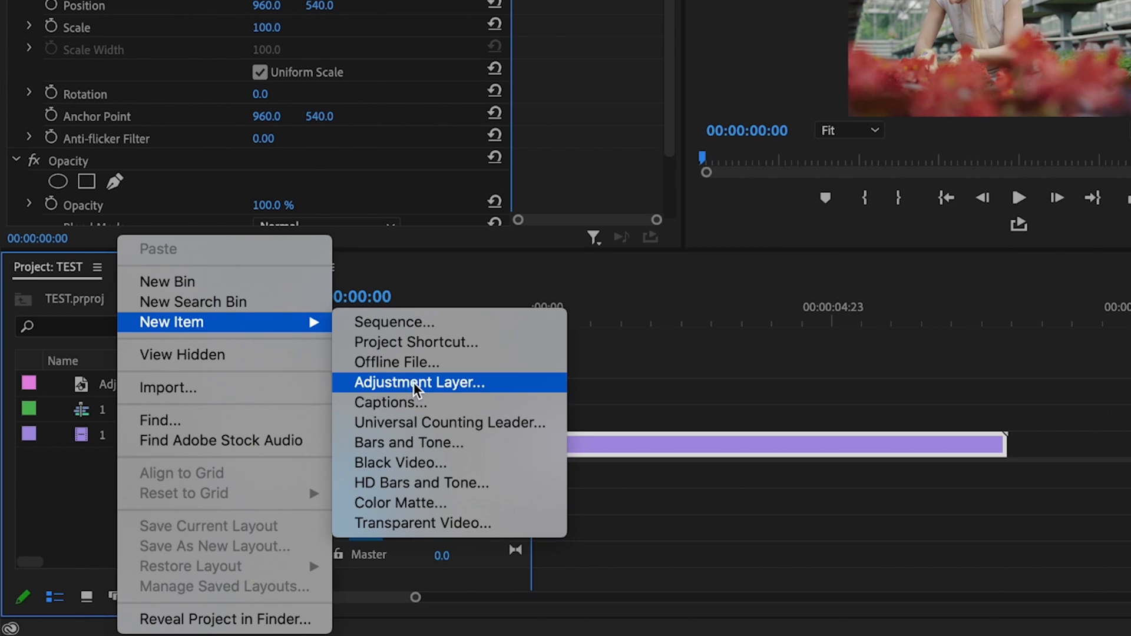
Step: Add a new adjustment layer with default settings and drag it onto V2 above the greenhouse clip
click(419, 382)
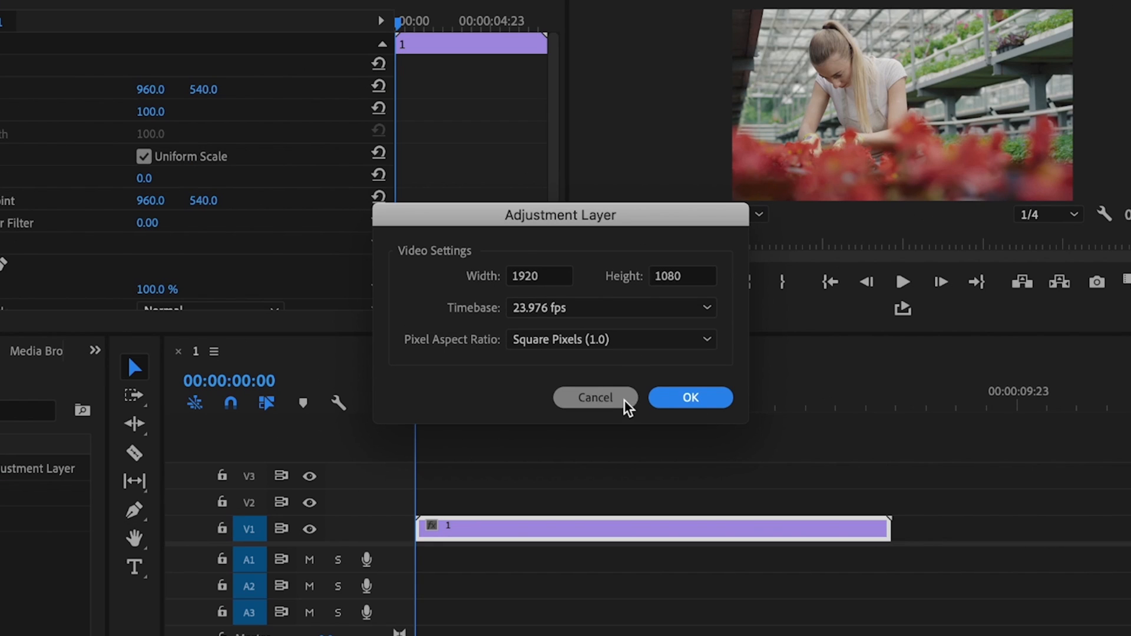
click(689, 397)
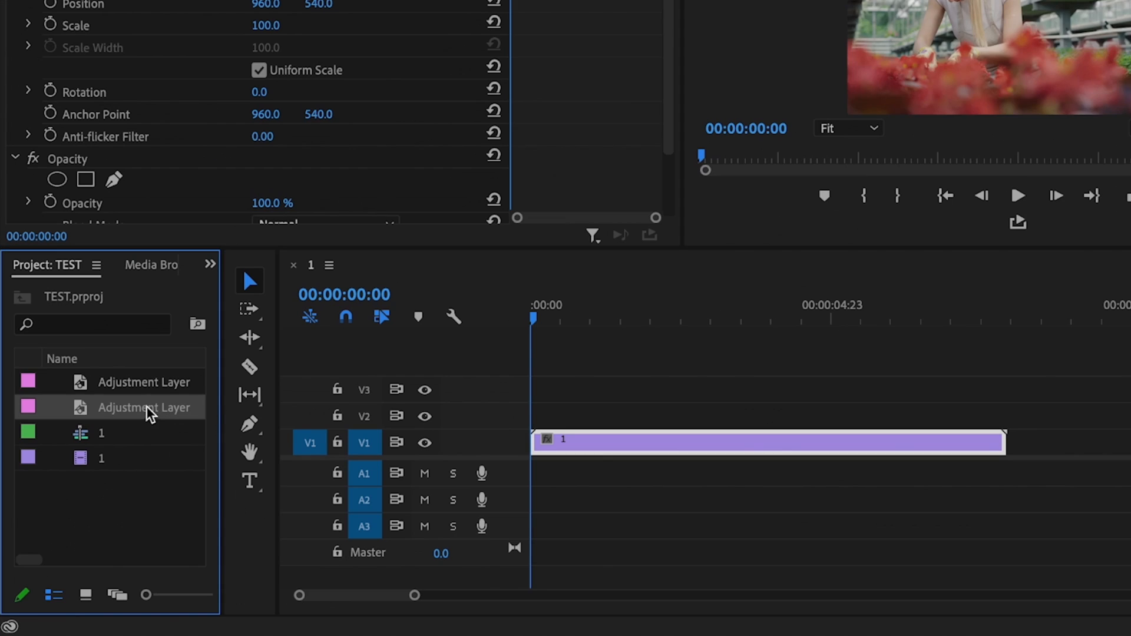
drag(144, 408, 678, 412)
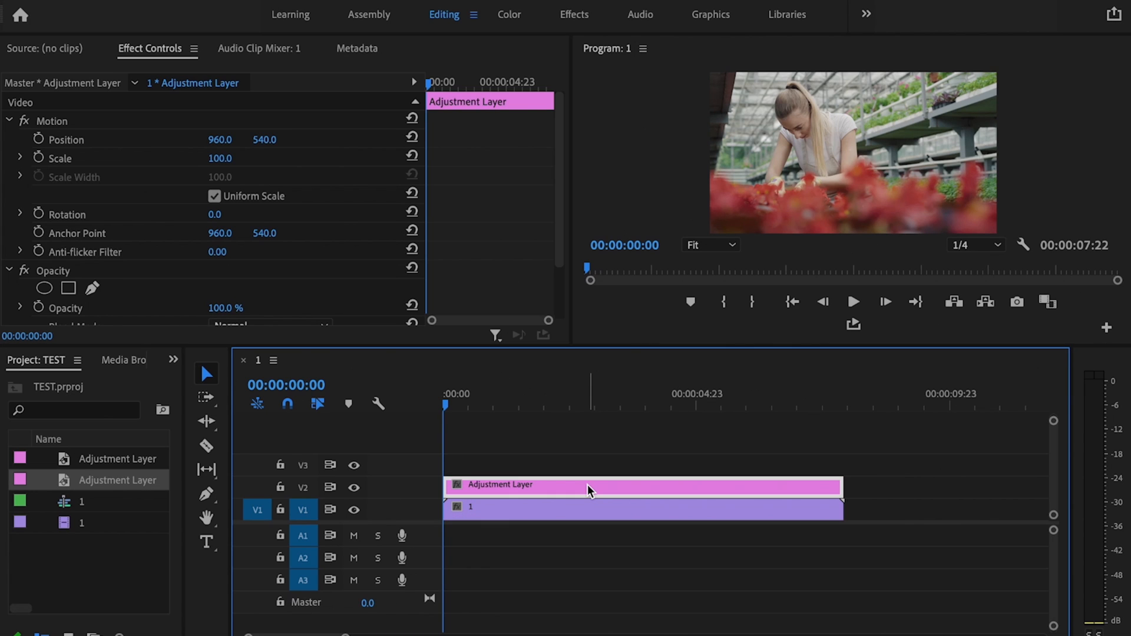
Step: In the Color workspace, key the woman's skin with the HSL Secondary eyedropper and widen the lightness range
click(509, 14)
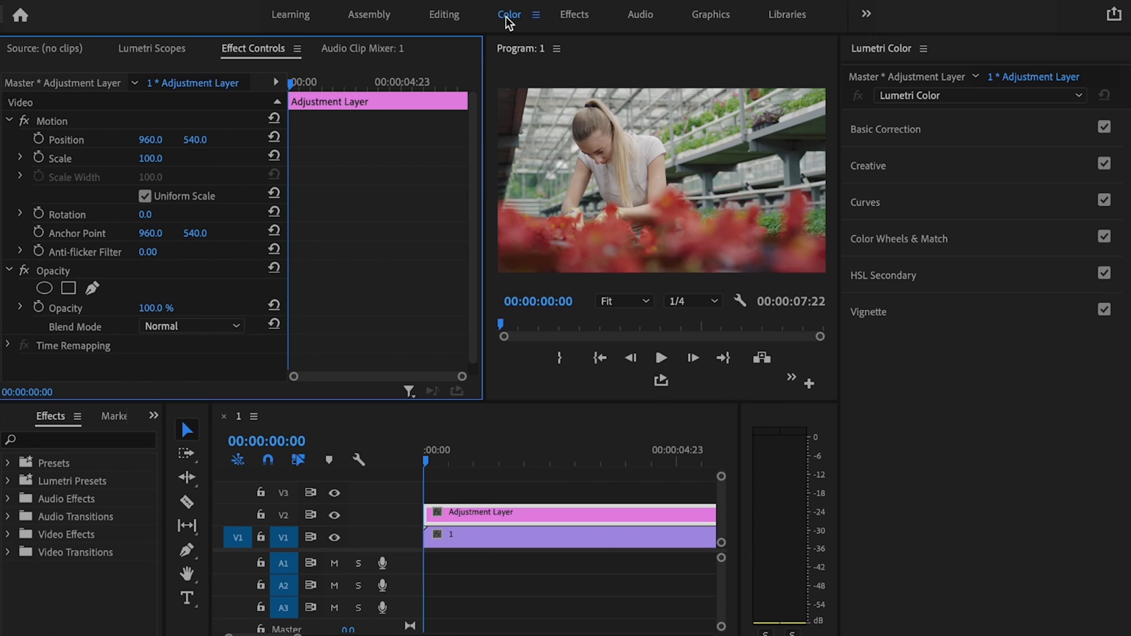
mouse_move(952, 284)
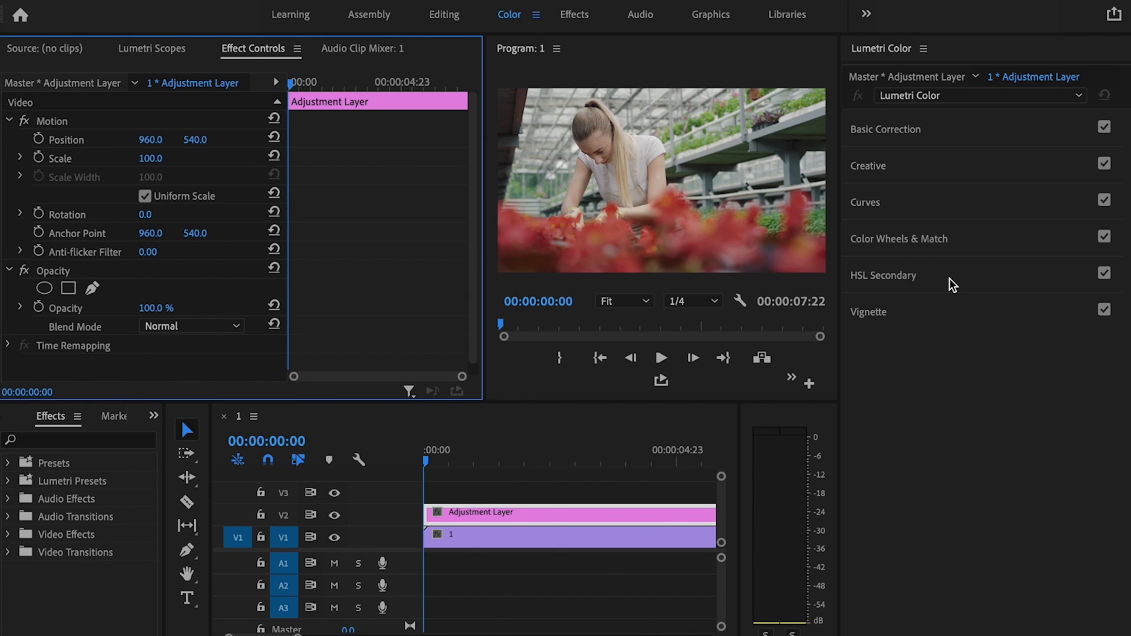
click(882, 274)
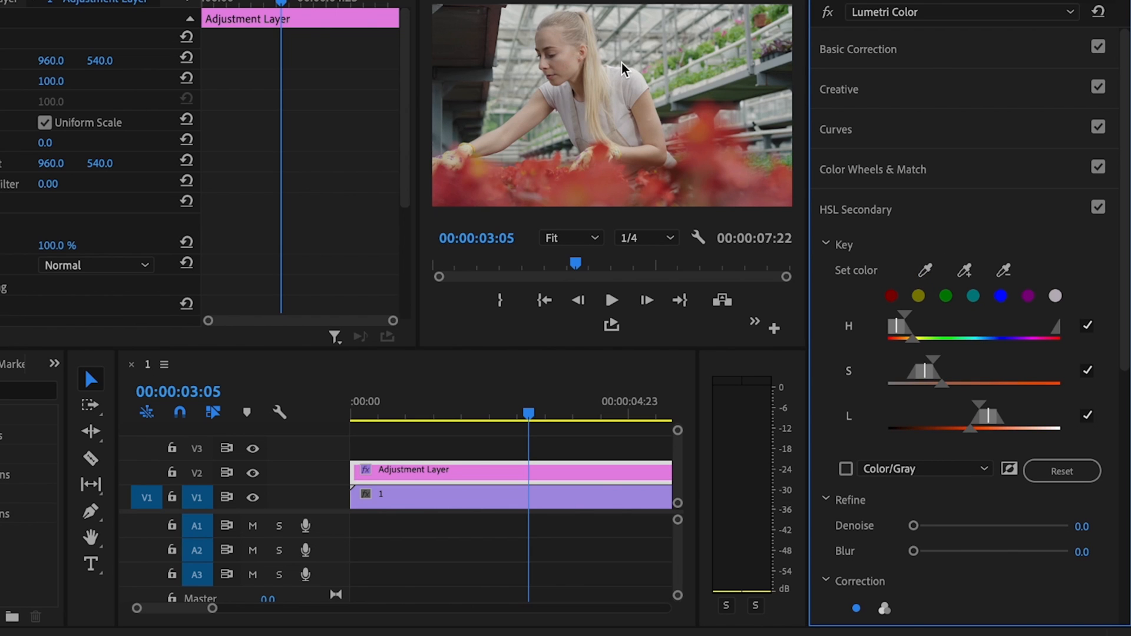
click(846, 468)
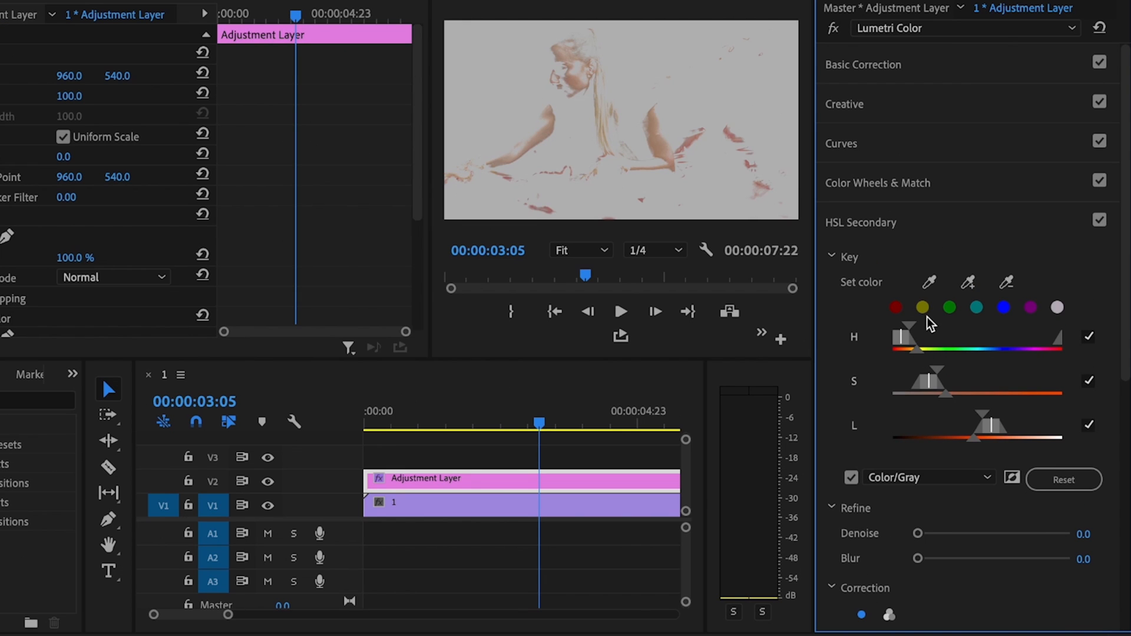
drag(988, 435, 897, 435)
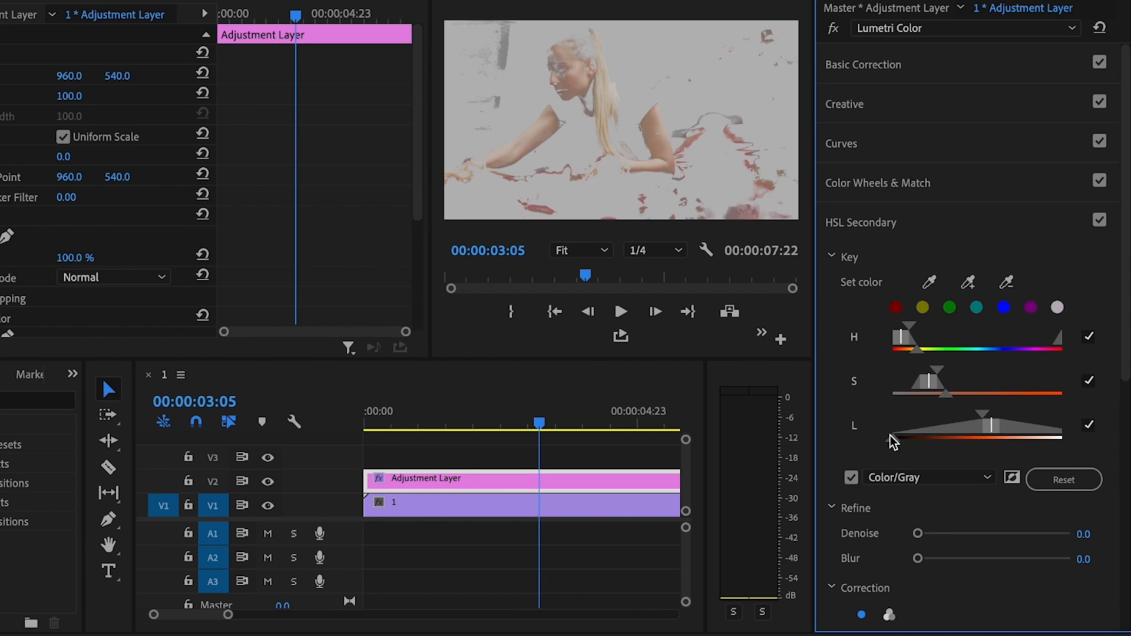
drag(894, 439, 951, 419)
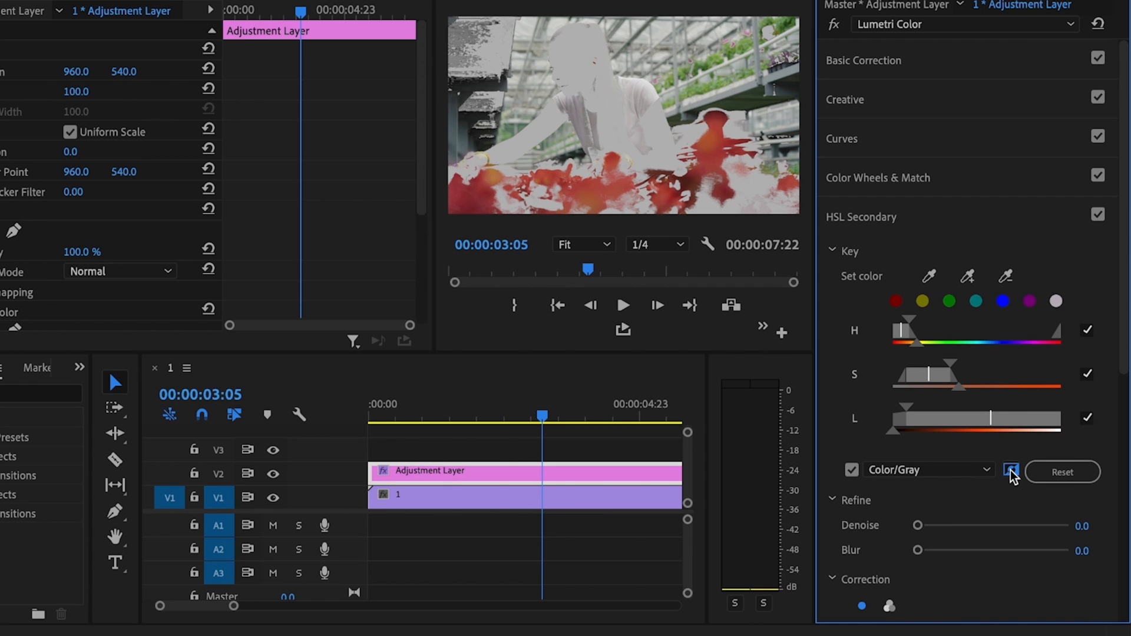
Step: Soften the key's edges with a Refine blur of 5.5
scroll(down, 3)
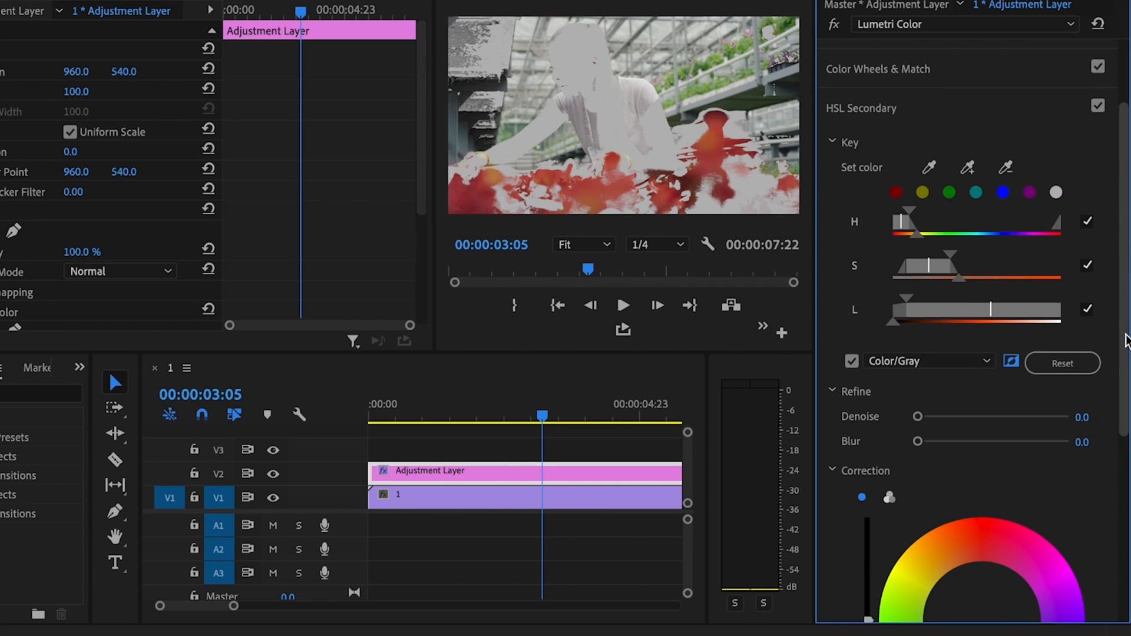
scroll(down, 3)
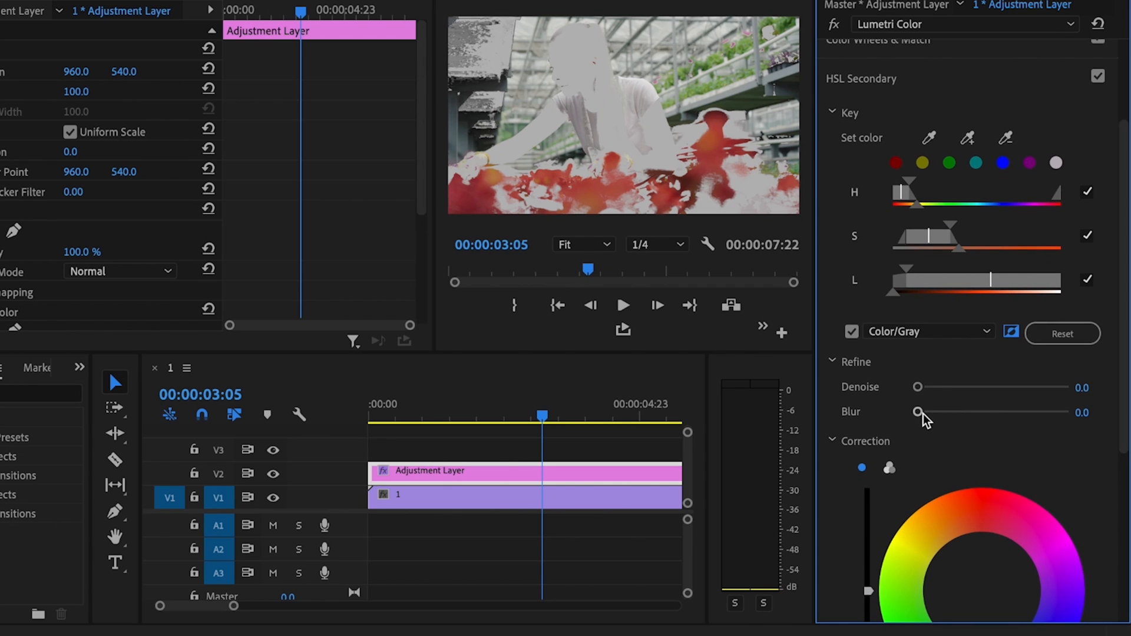
drag(916, 413, 941, 412)
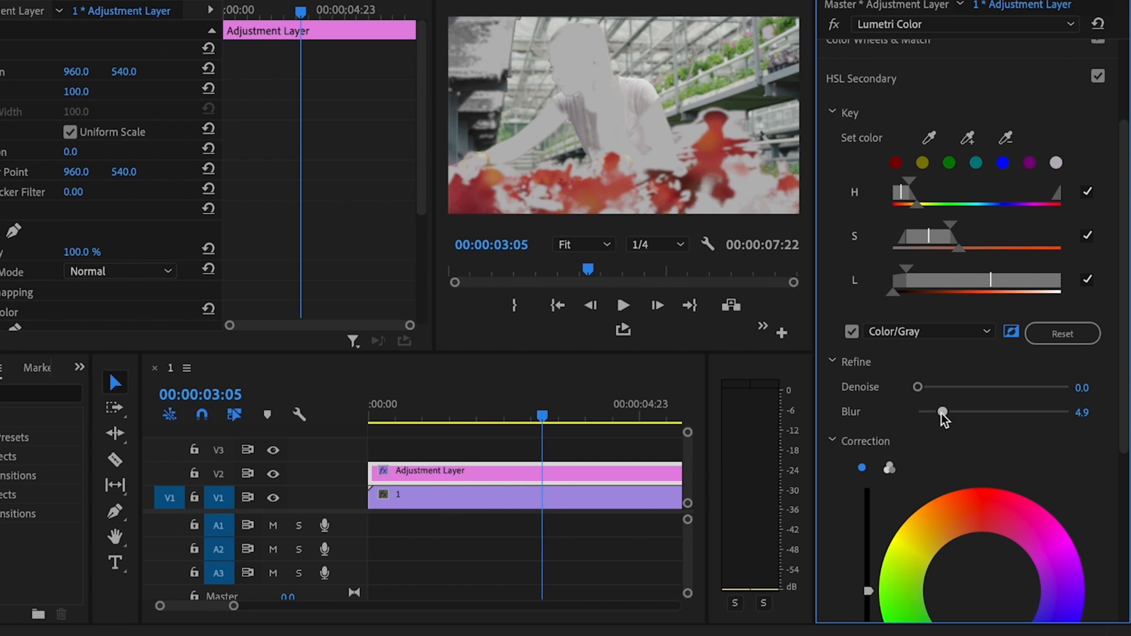
drag(942, 412, 947, 413)
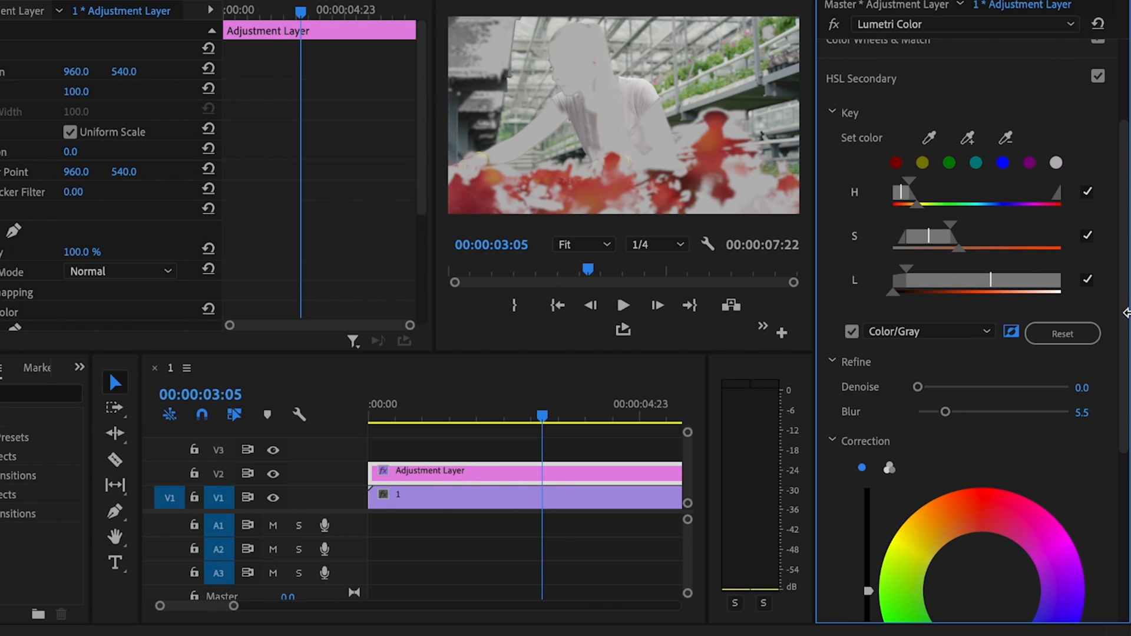
scroll(down, 3)
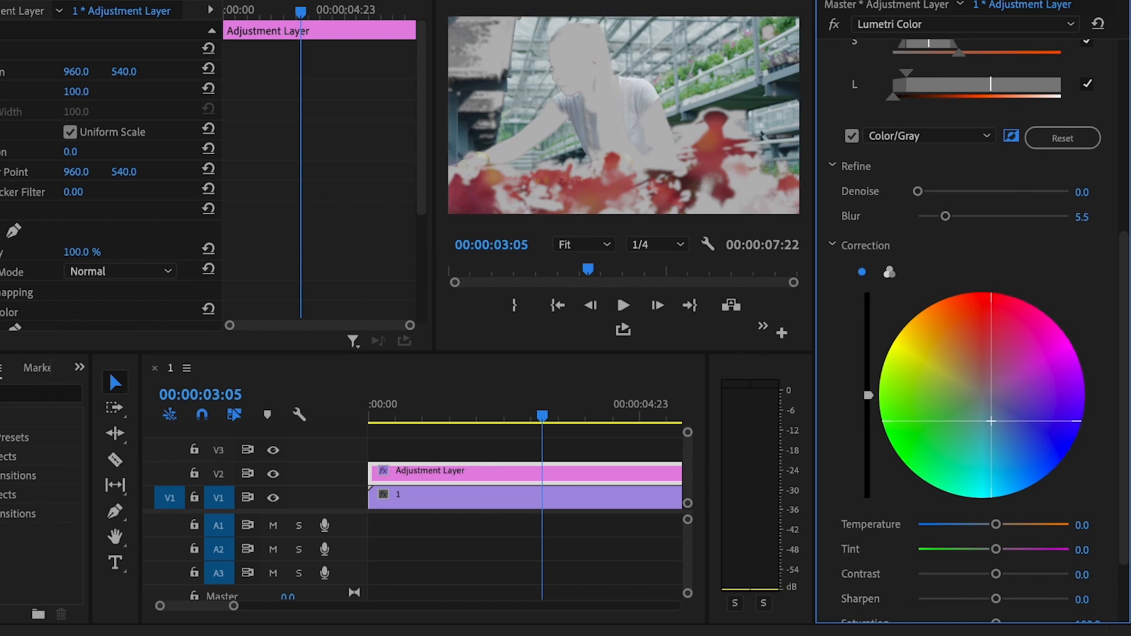
scroll(down, 3)
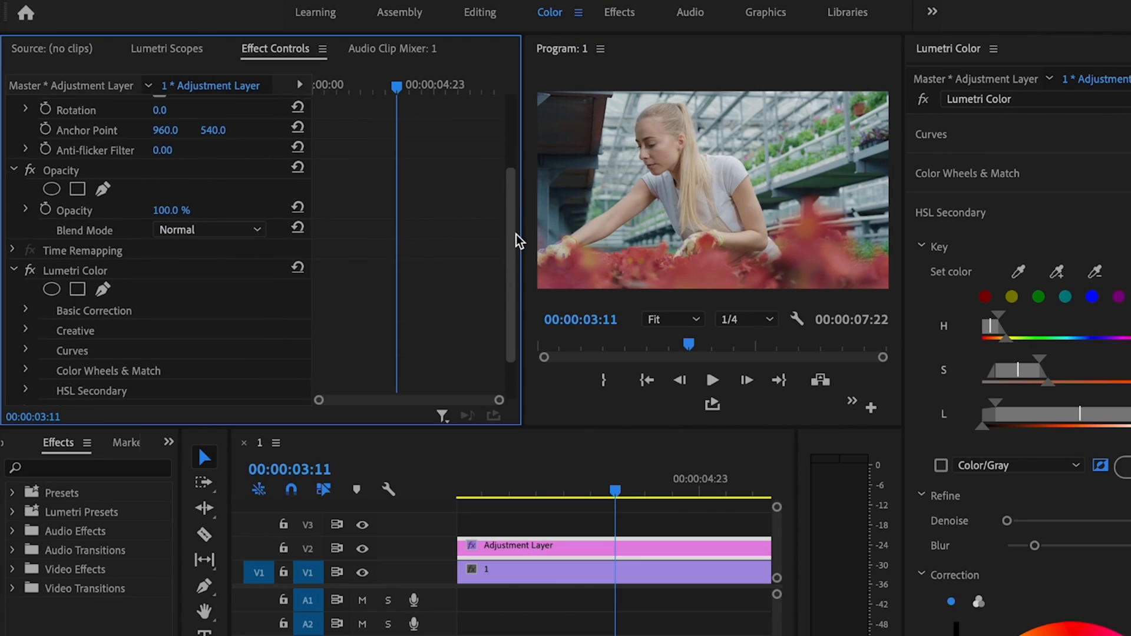
Step: Duplicate the Lumetri Color effect in Effect Controls and start renaming the first instance
scroll(down, 3)
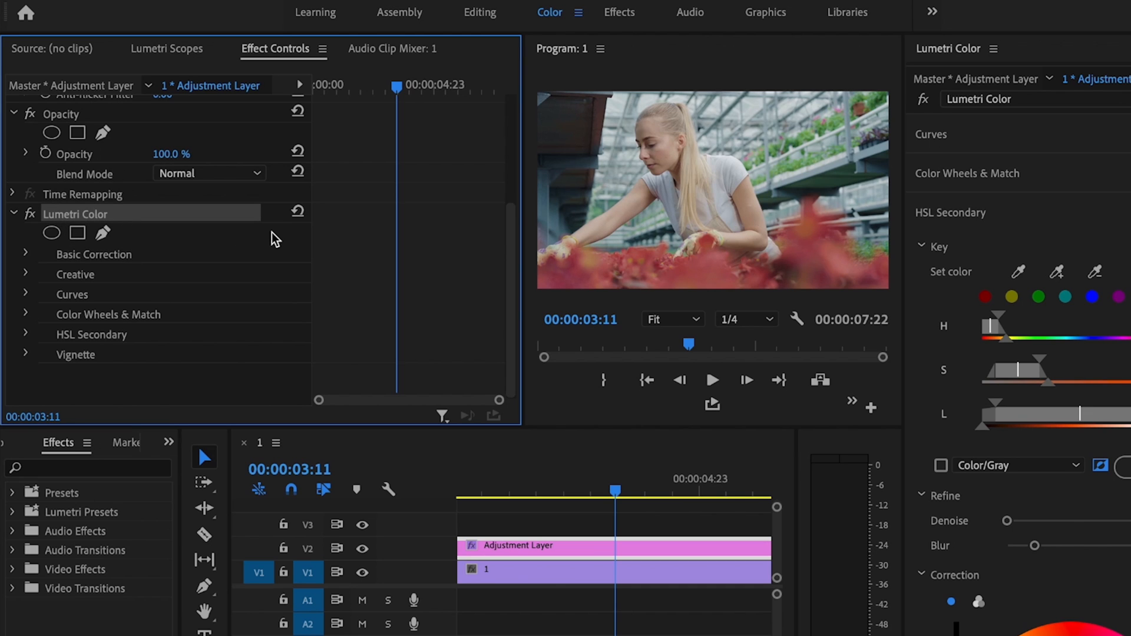
key(ctrl+c)
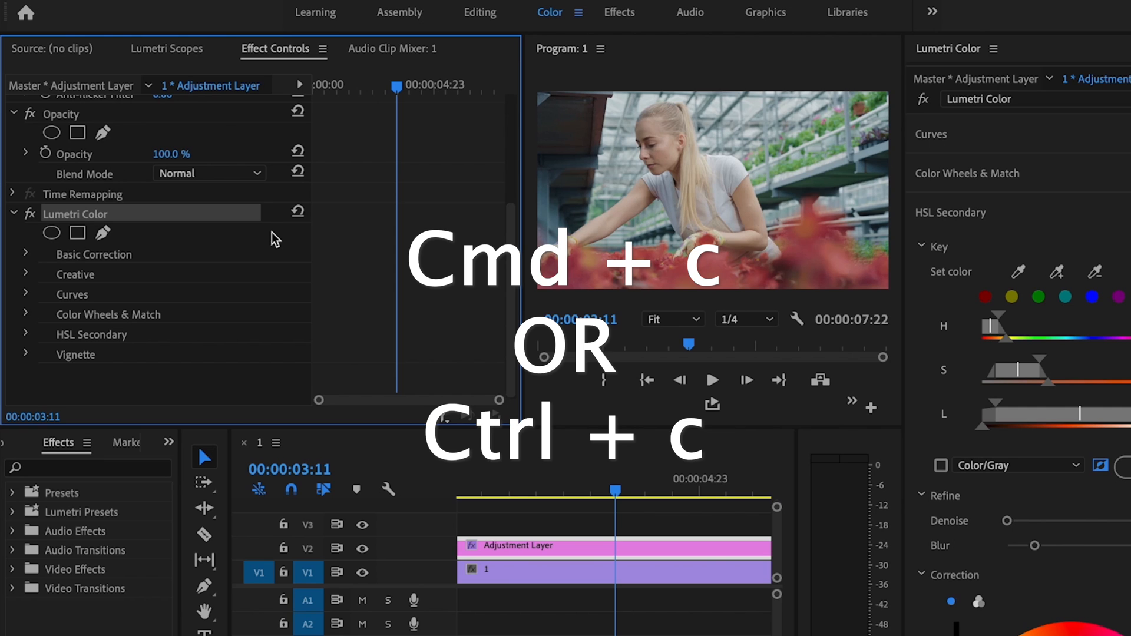
key(cmd+v)
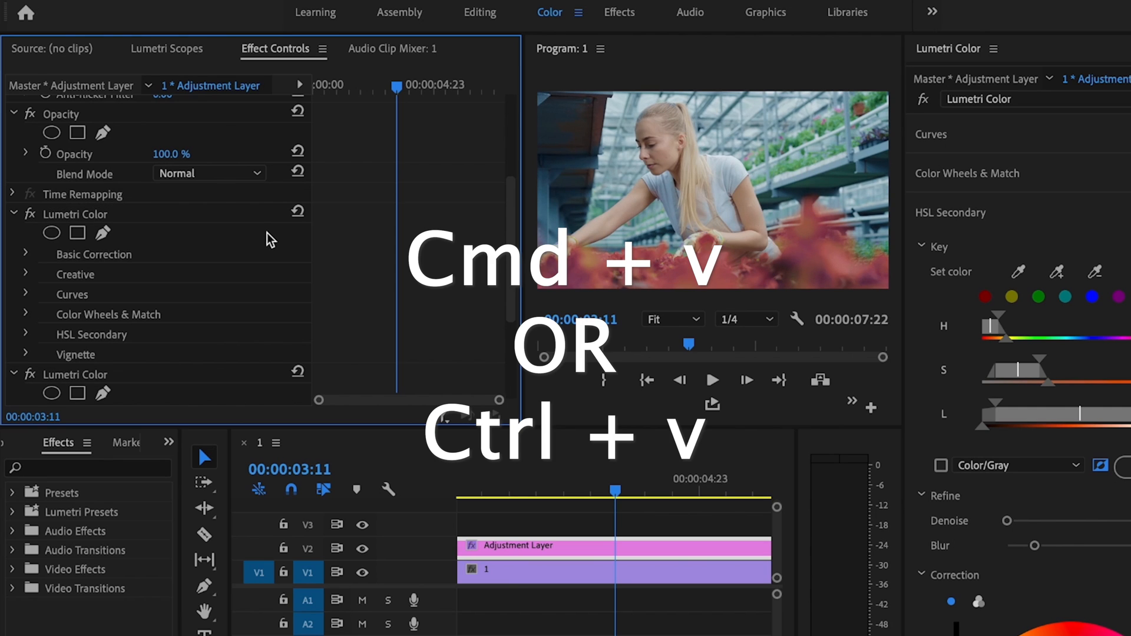
right_click(75, 213)
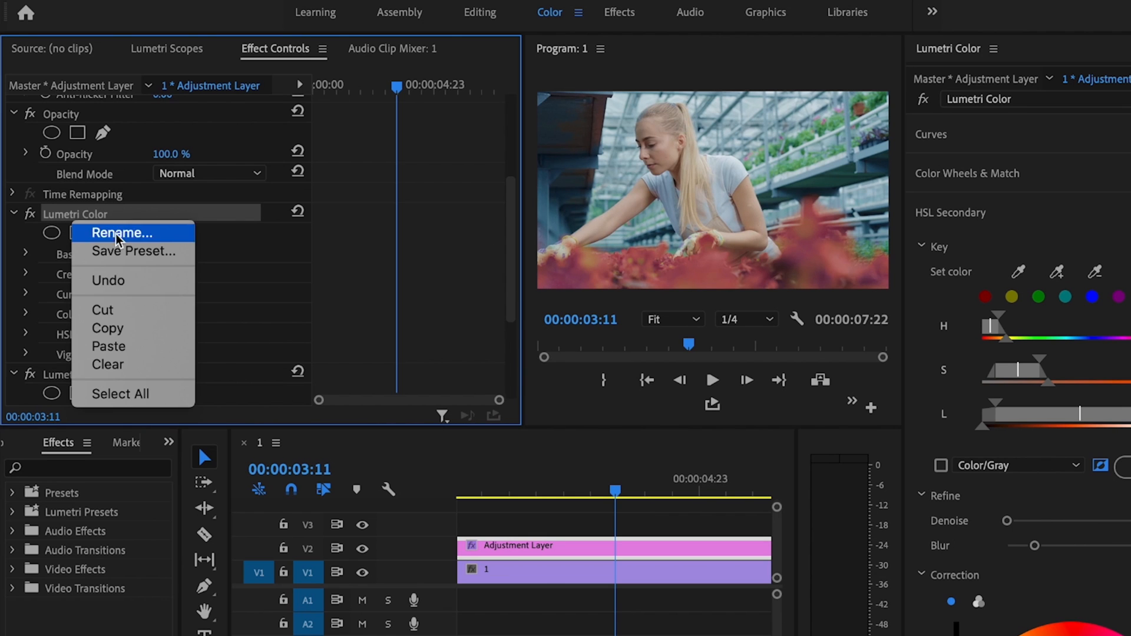
click(120, 233)
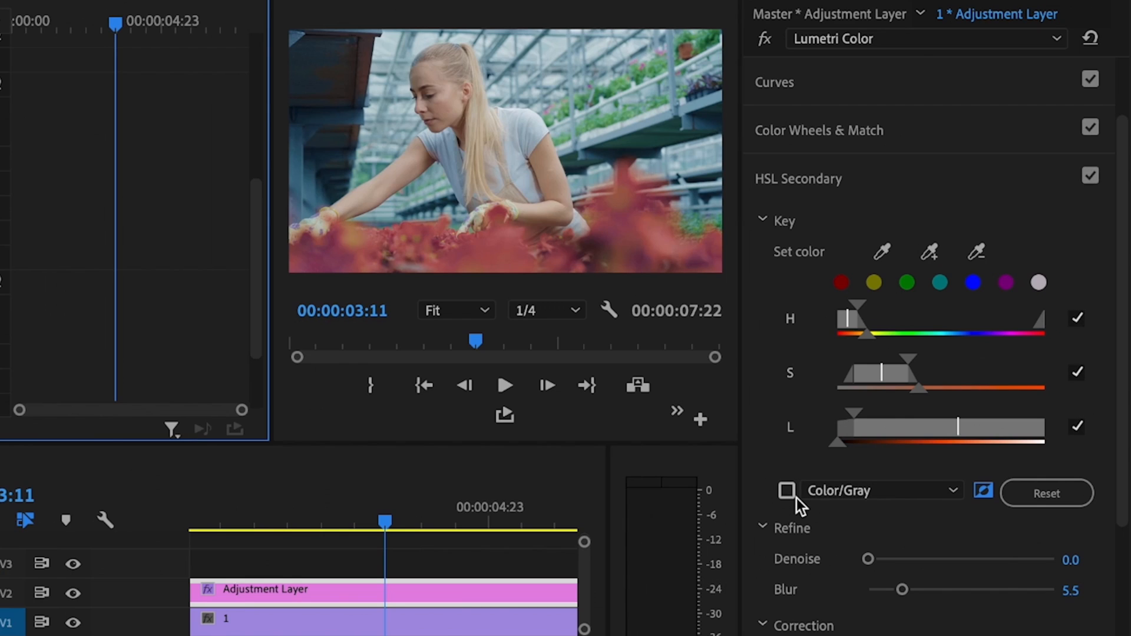
Step: On the second Lumetri, un-invert the mask to key the skin, preview it on gray and warm its Temperature
click(786, 490)
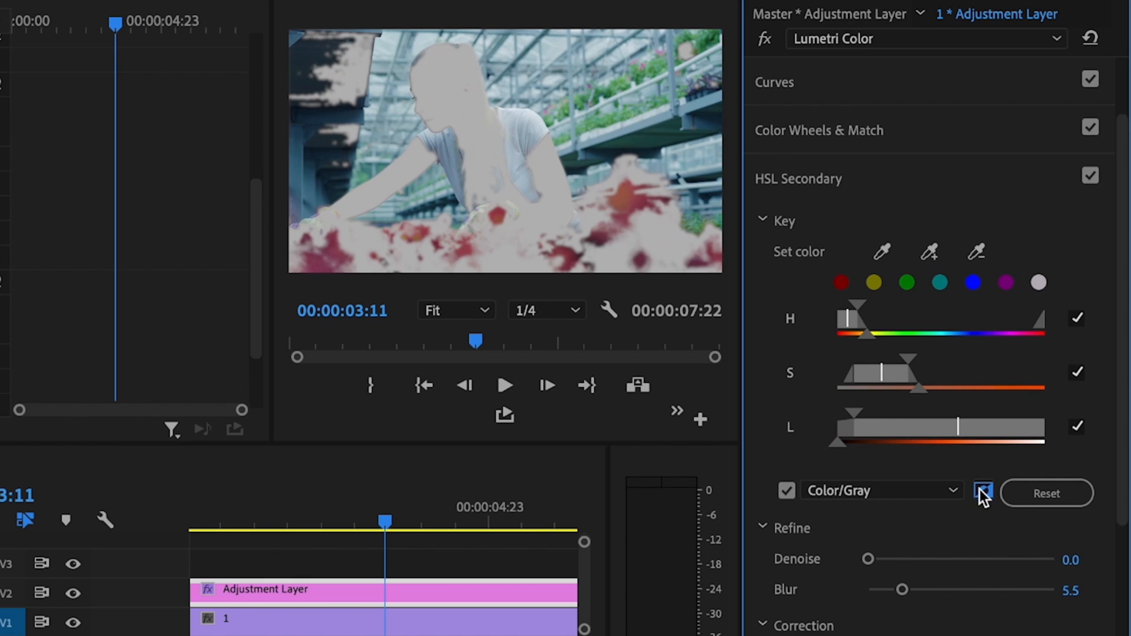
click(984, 492)
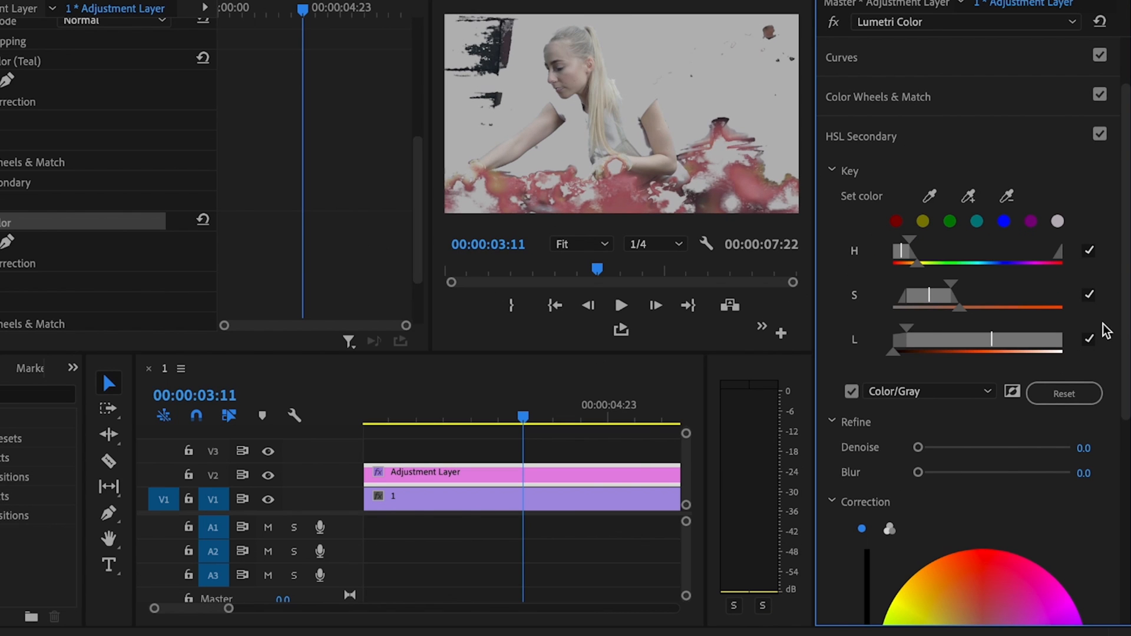
scroll(down, 3)
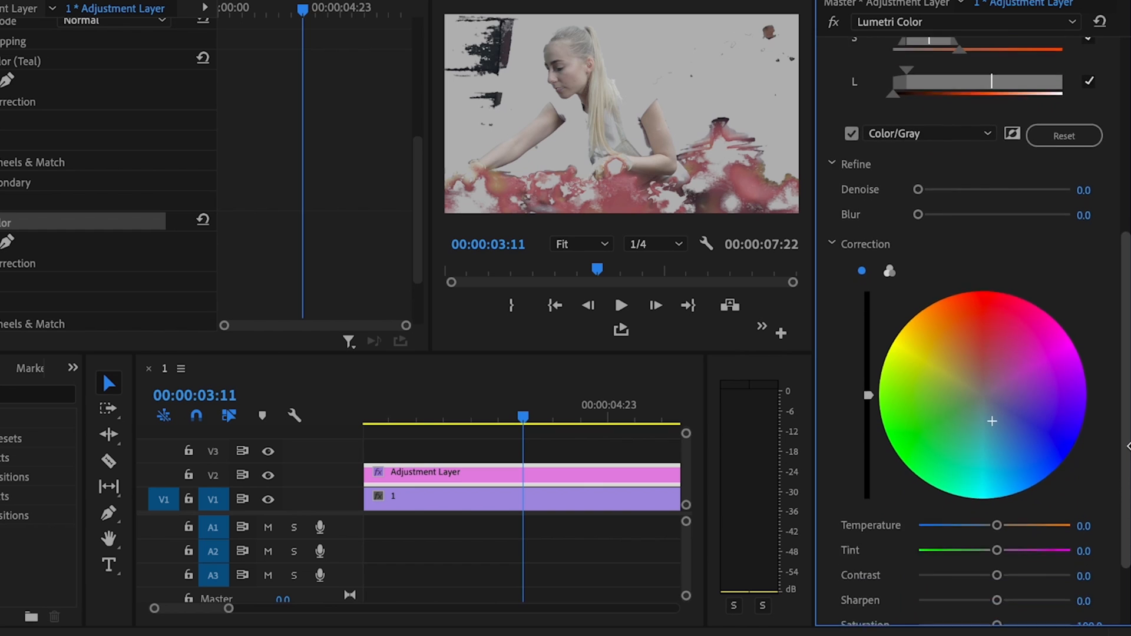
scroll(down, 3)
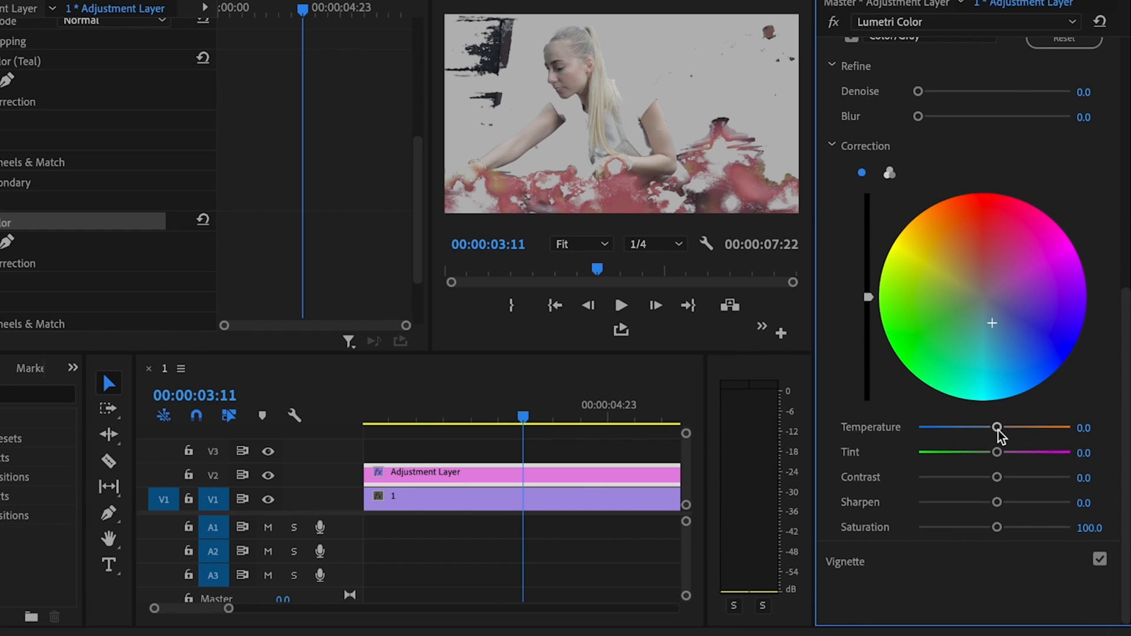
drag(998, 426, 1006, 426)
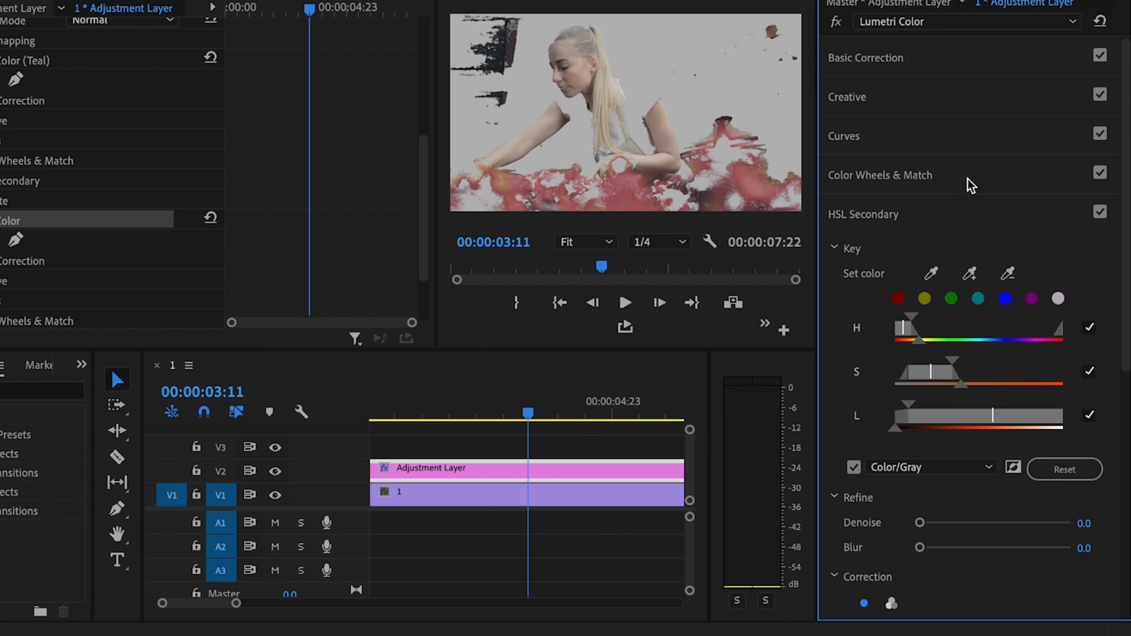
Step: Turn off the gray matte preview, collapse HSL Secondary and expand Color Wheels & Match
click(879, 174)
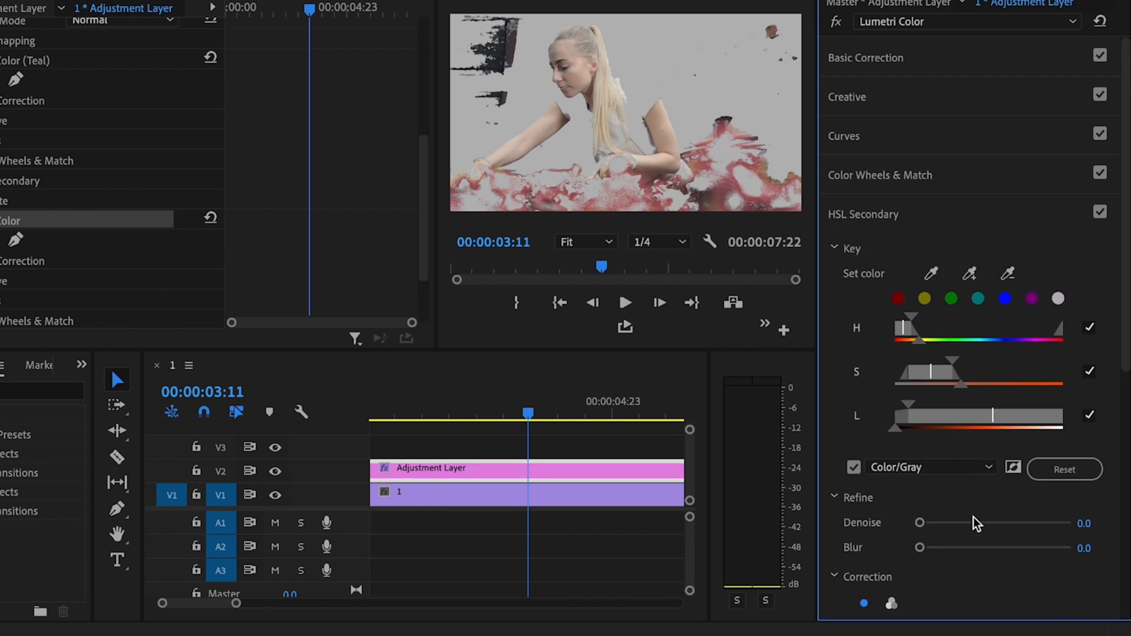
scroll(down, 3)
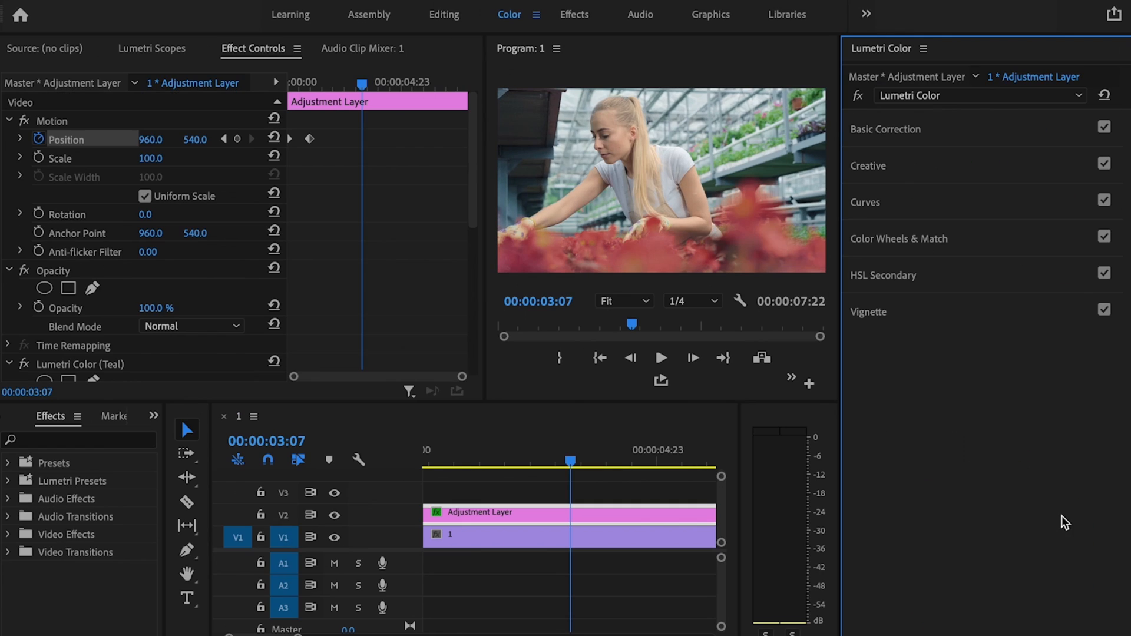
click(897, 239)
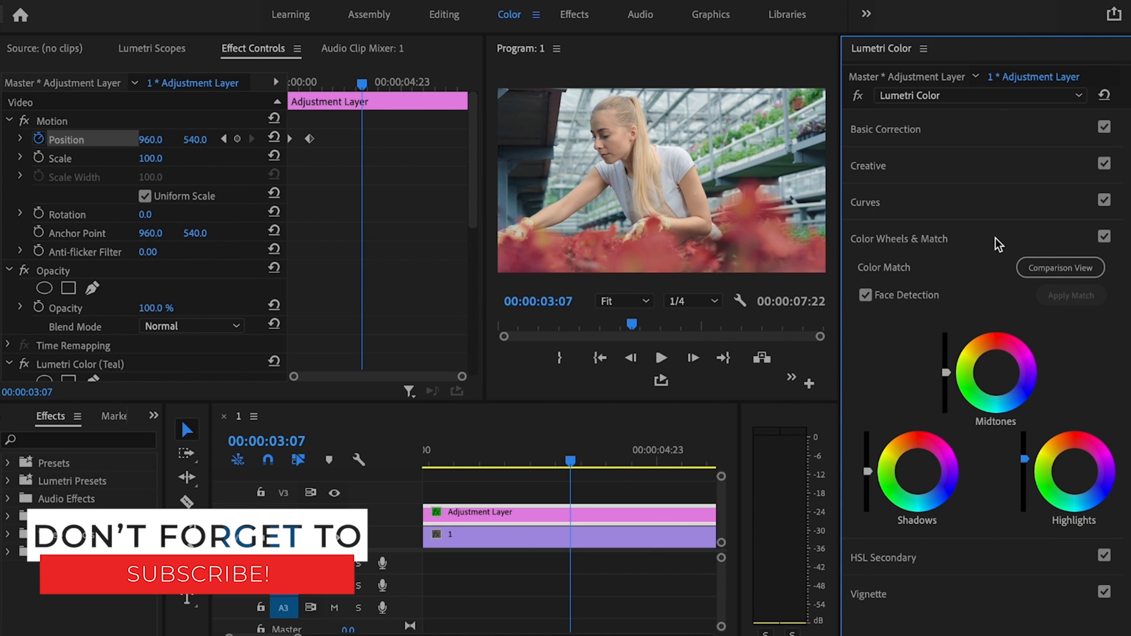